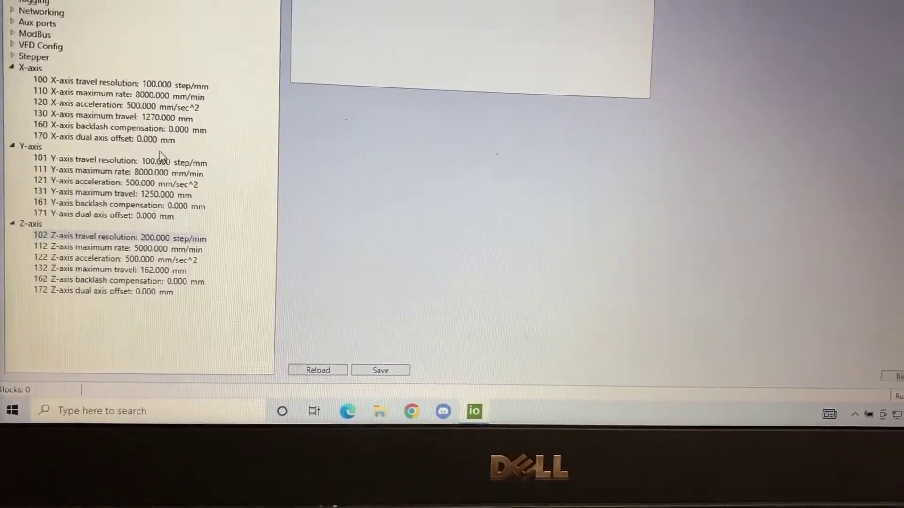
Open the Probing page showing external edge finding with 2 mm tip and 12 mm plate.
{"action": "left_click", "coordinate": [118, 339]}
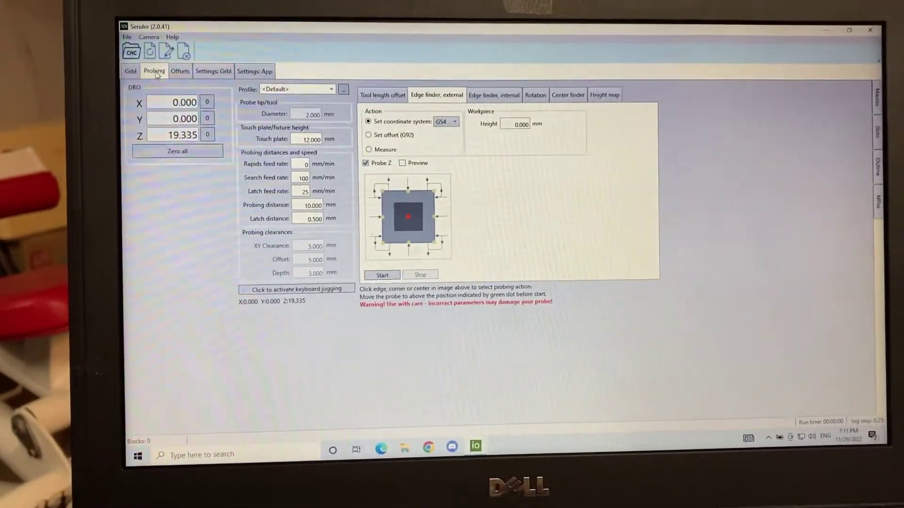
Switch probing to the Tool length offset view with G54 reference offset enabled.
{"action": "left_click", "coordinate": [383, 95]}
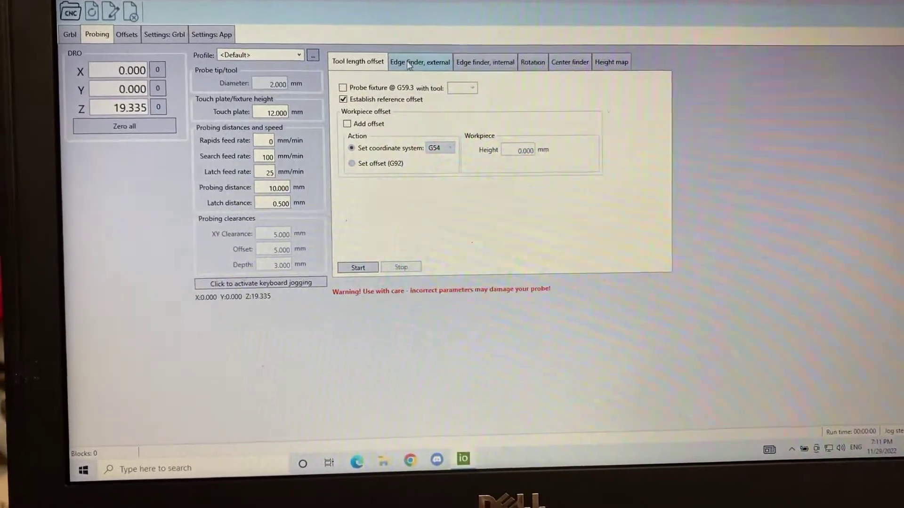
Run the external edge-finder Z probe in G54, reaching Z 19.300.
{"action": "left_click", "coordinate": [420, 61]}
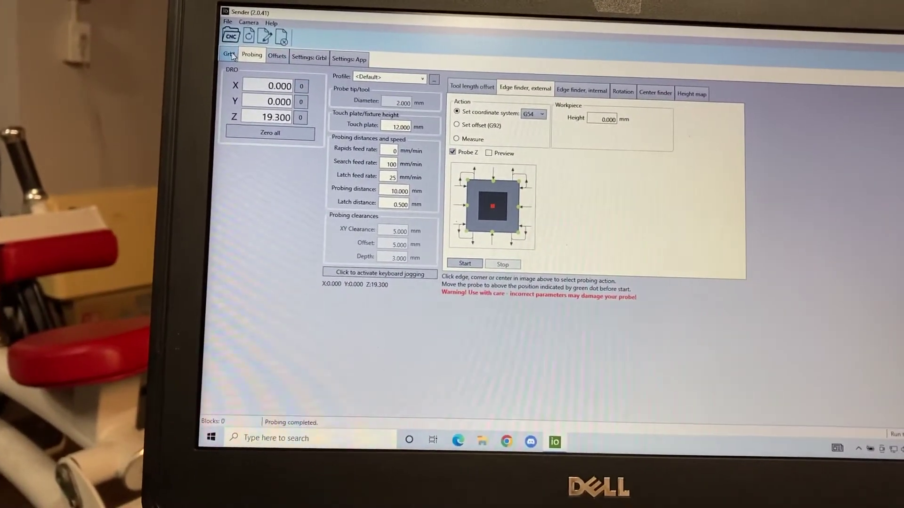
Return to the Grbl control page and set the jogging distance to 0.1 mm.
{"action": "left_click", "coordinate": [230, 55]}
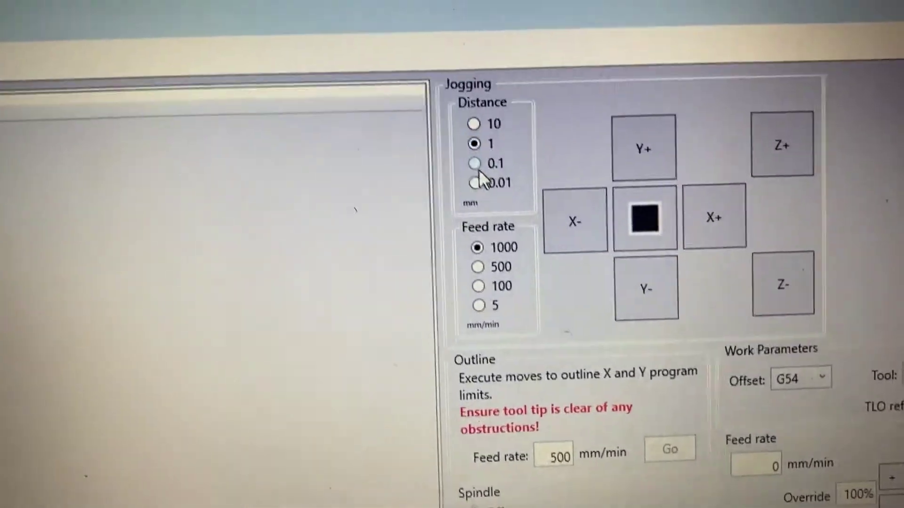
{"action": "left_click", "coordinate": [473, 164]}
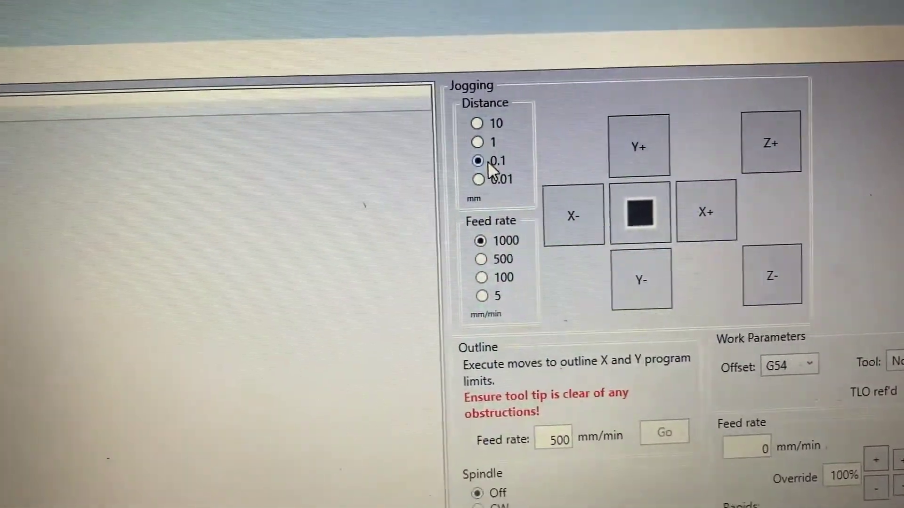